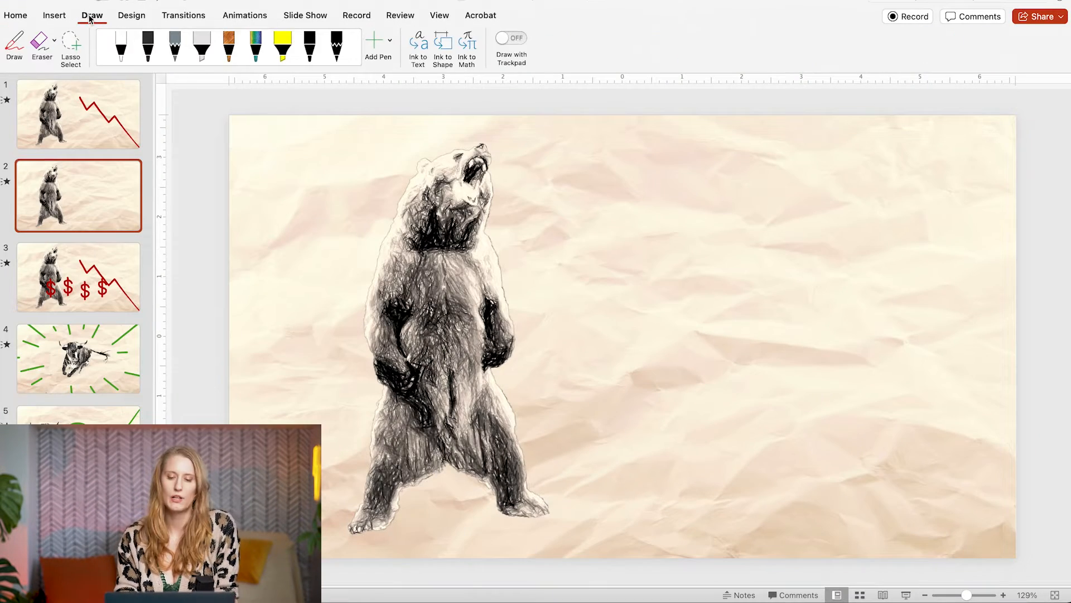
Choose black ink for the drawing pen from its colour dropdown.
click(124, 44)
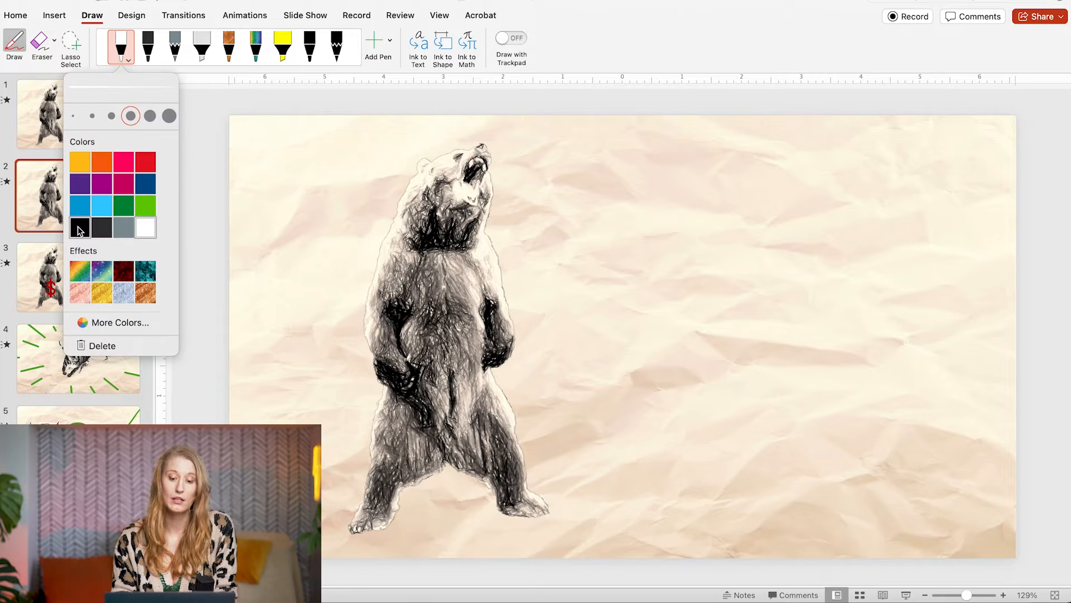
click(80, 228)
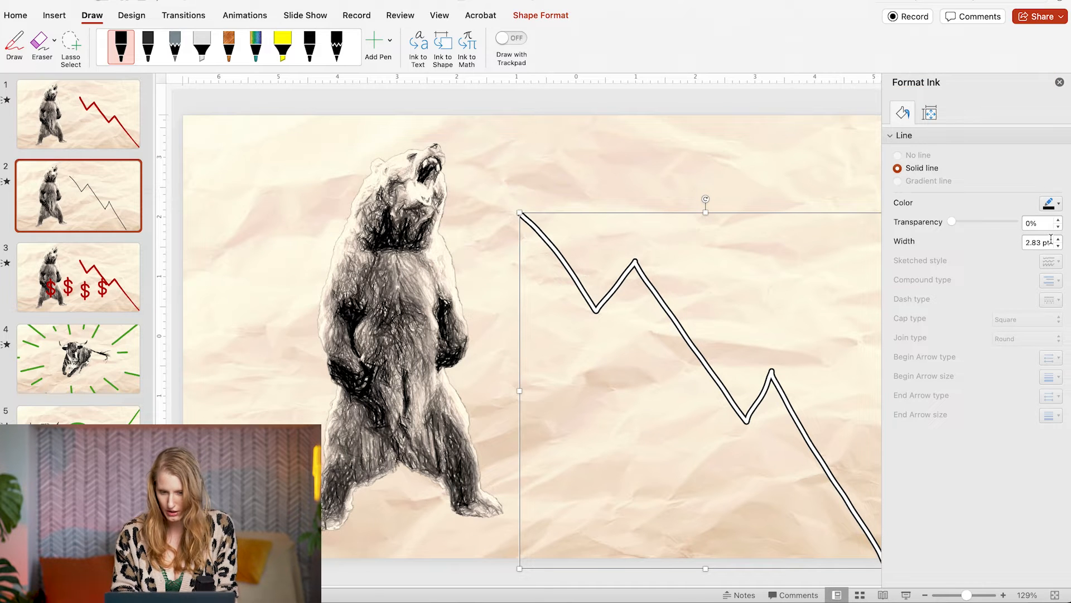
Set the zigzag trend line's ink width to 12 pt and colour it red.
text(12)
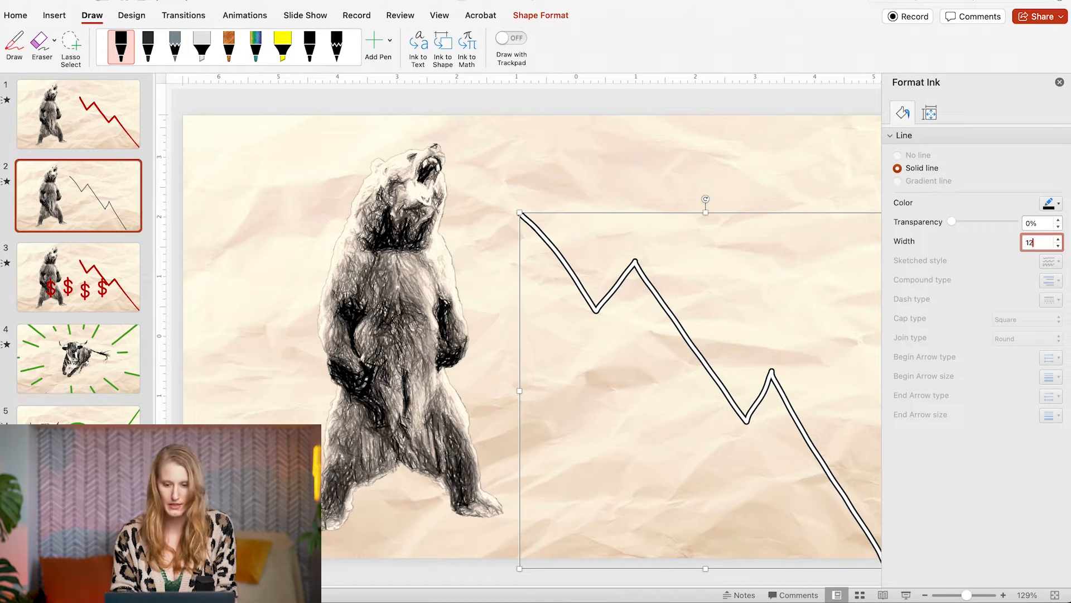
click(1055, 204)
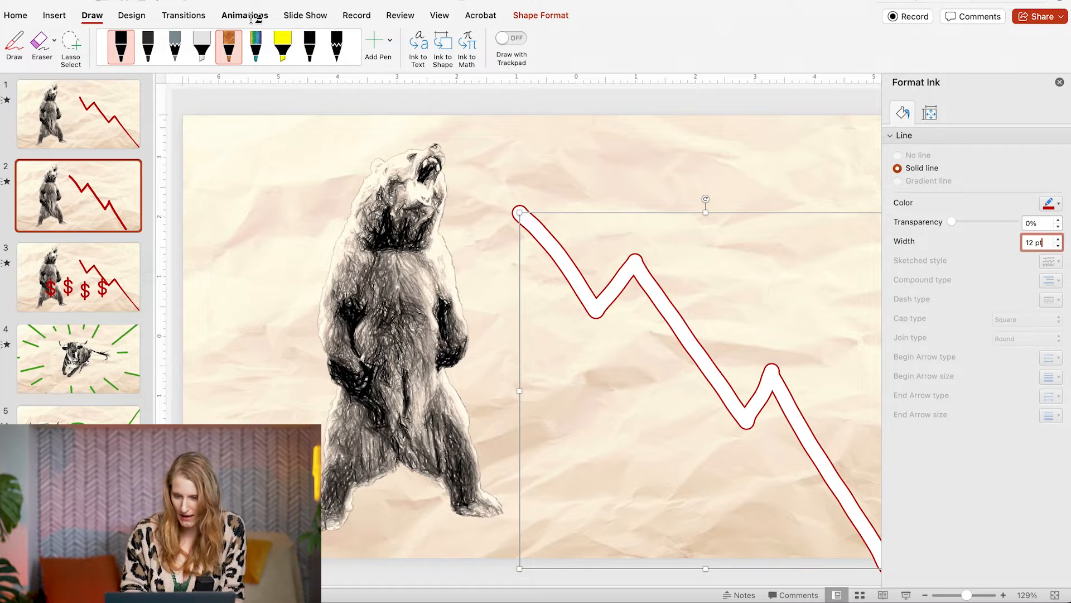
click(245, 15)
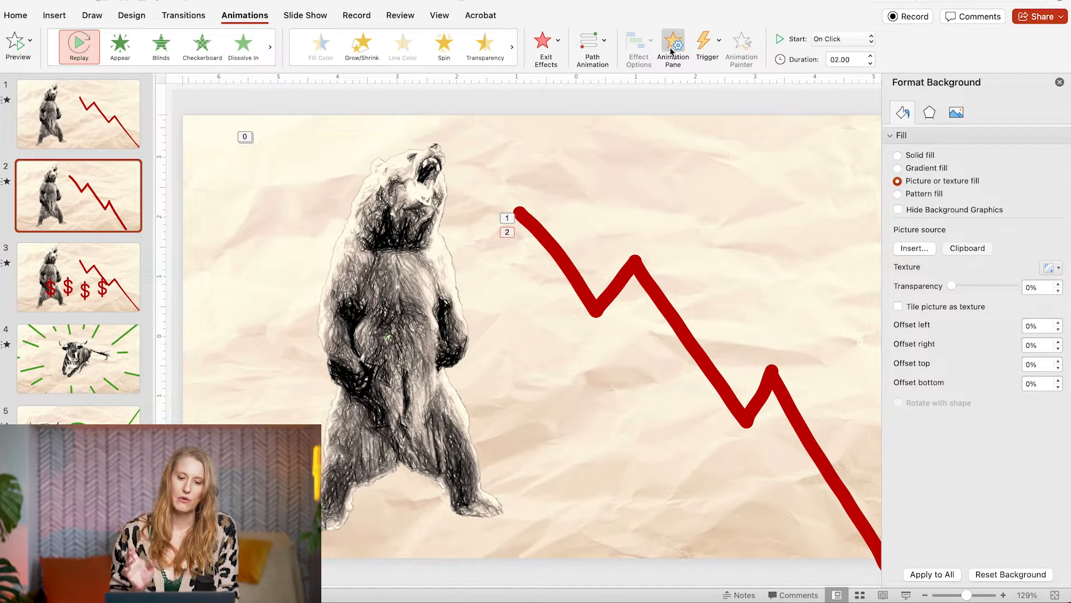
Open the Animation Pane and preview the trend line's ink replay with the bear animations.
click(673, 42)
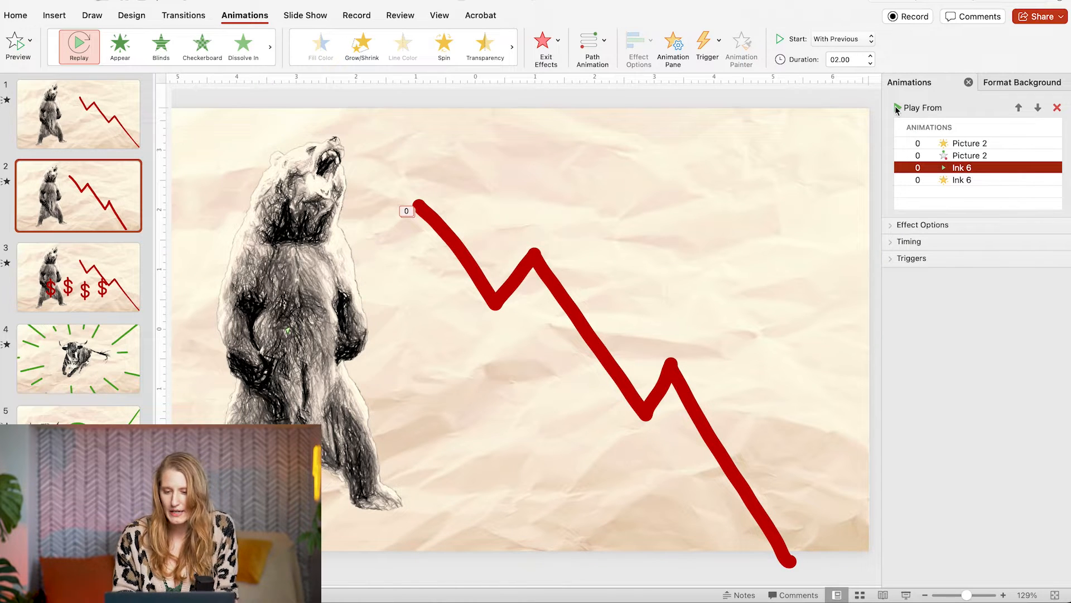
click(896, 109)
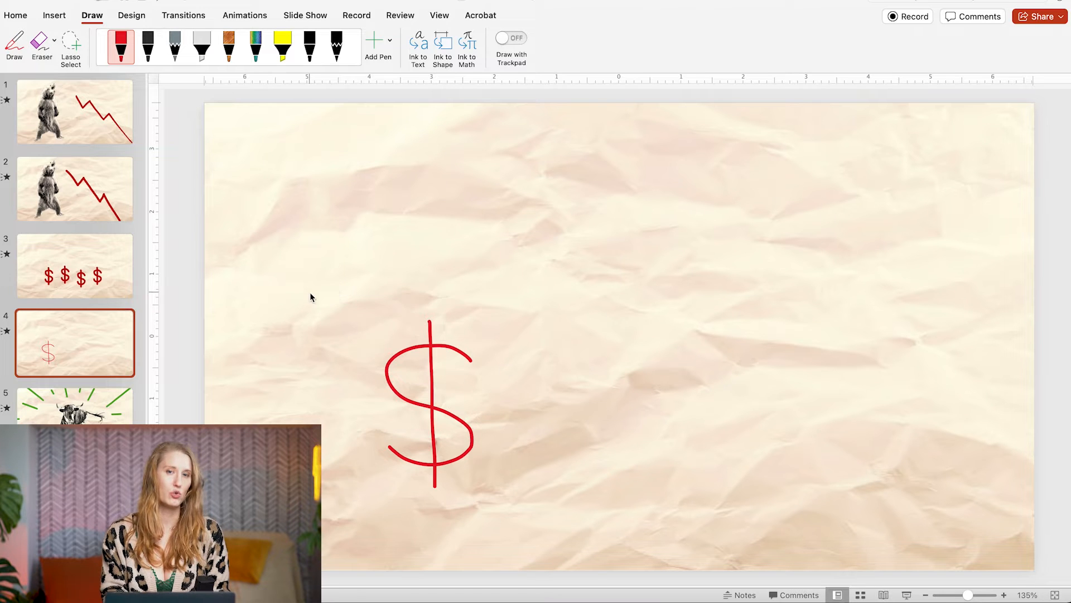
Select the dollar sign's ink strokes and group them into one drawing.
click(435, 408)
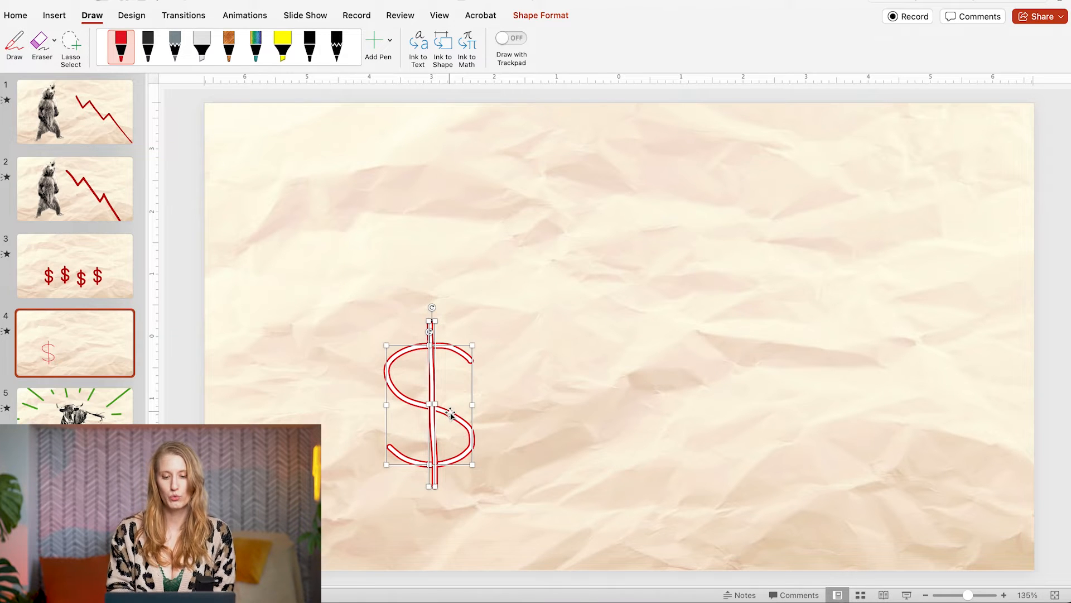
right_click(445, 412)
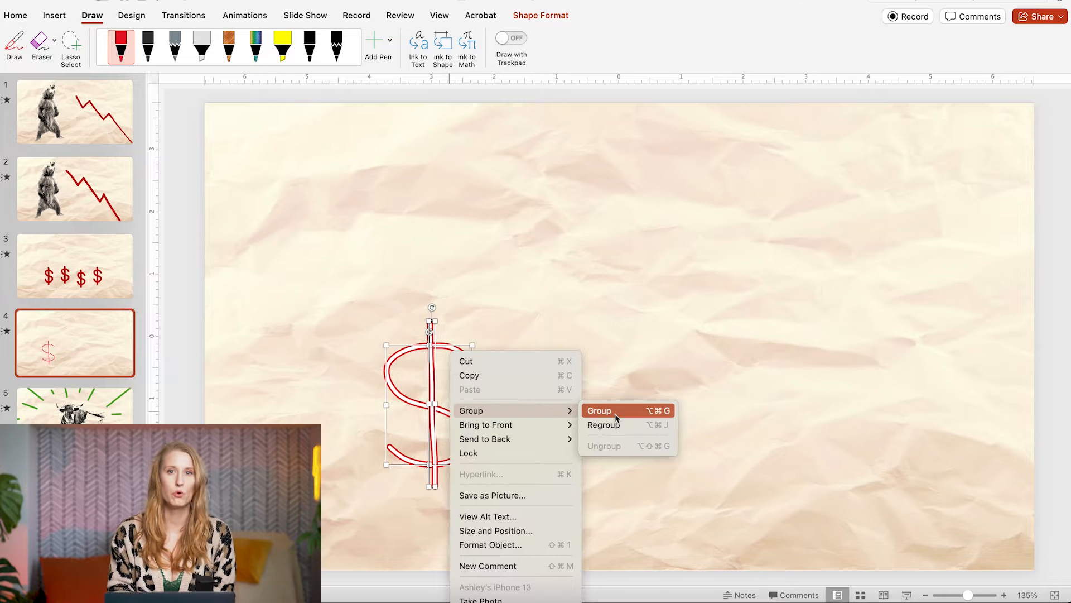
click(598, 410)
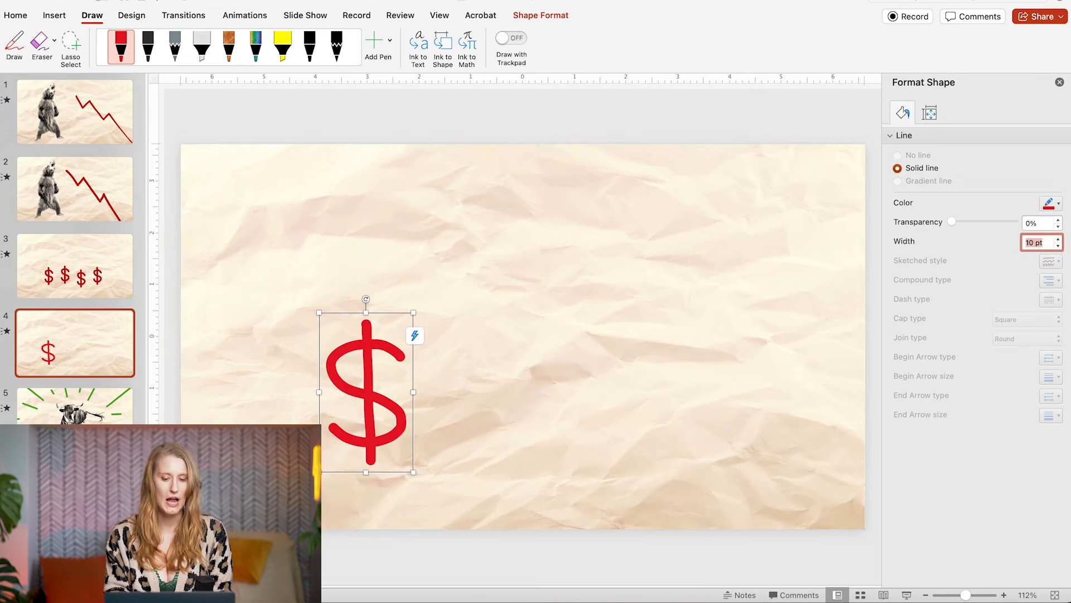
Apply Replay to the dollar sign with By Ink Object effect option.
click(245, 15)
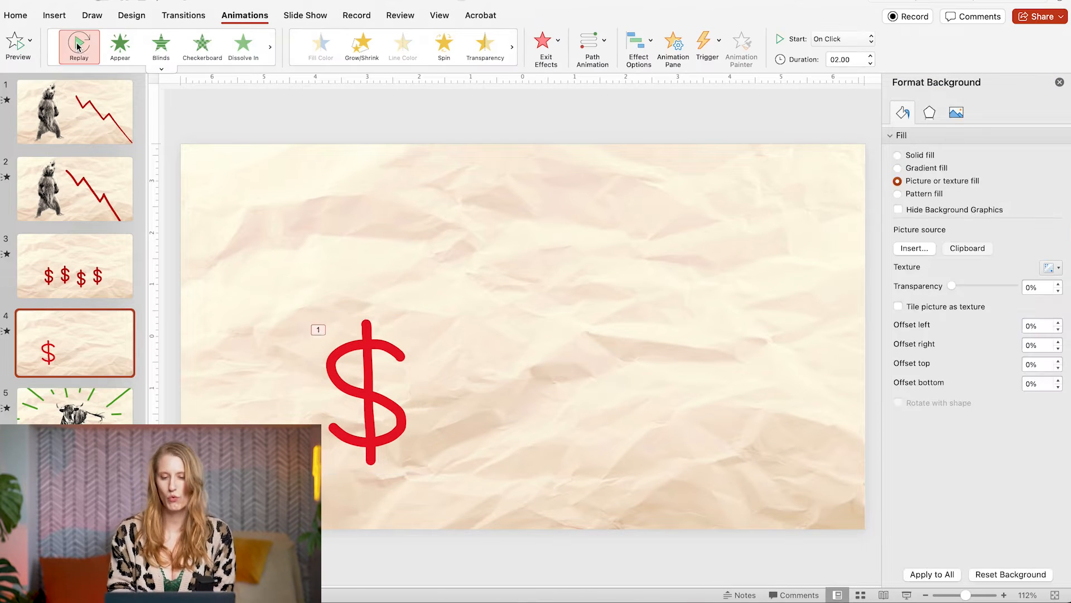
click(638, 39)
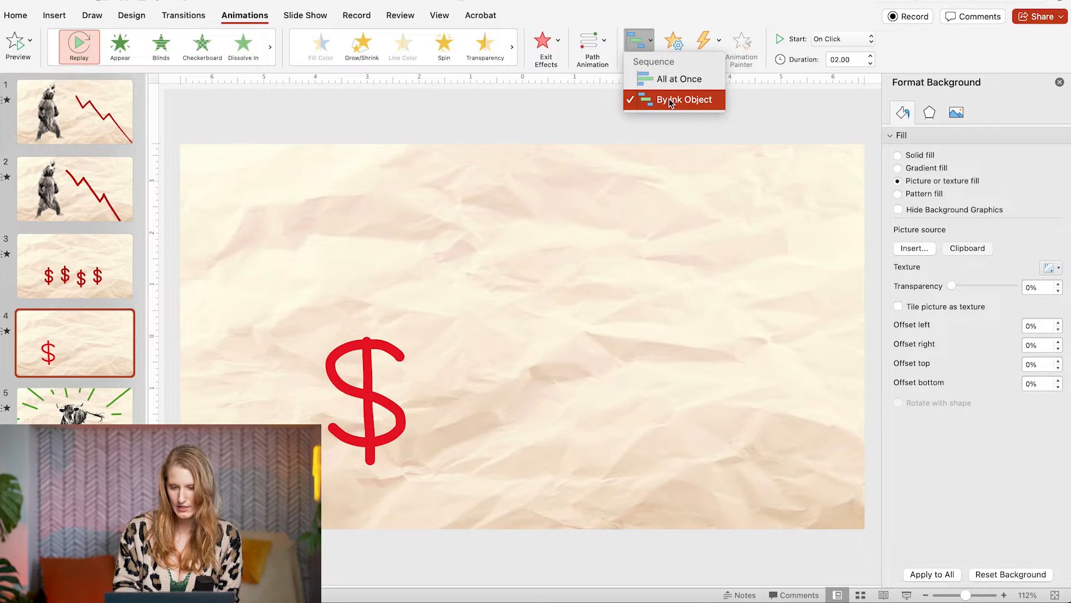
click(675, 100)
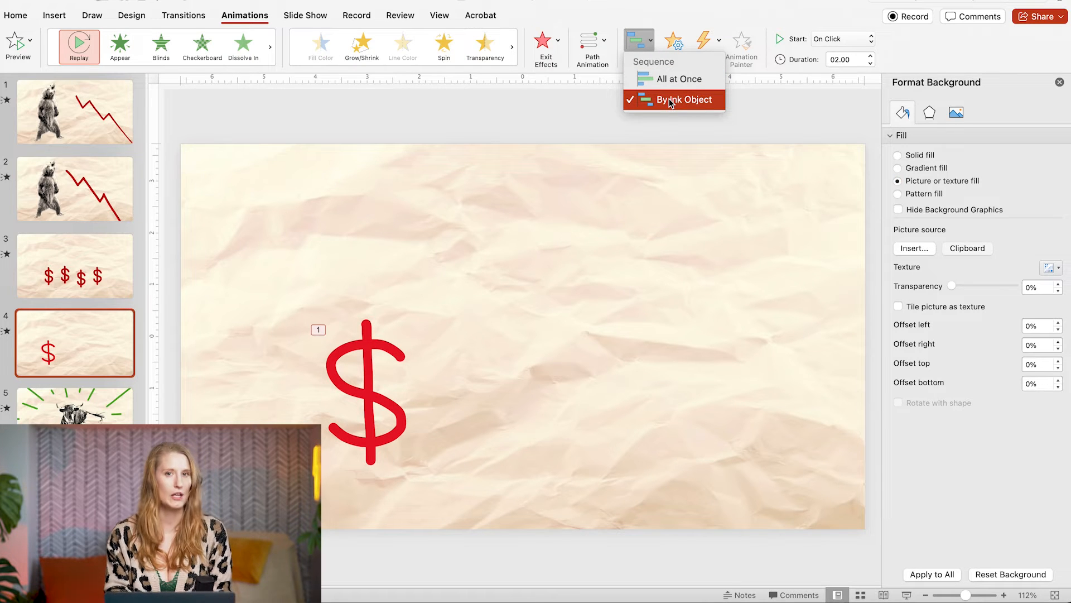
click(684, 99)
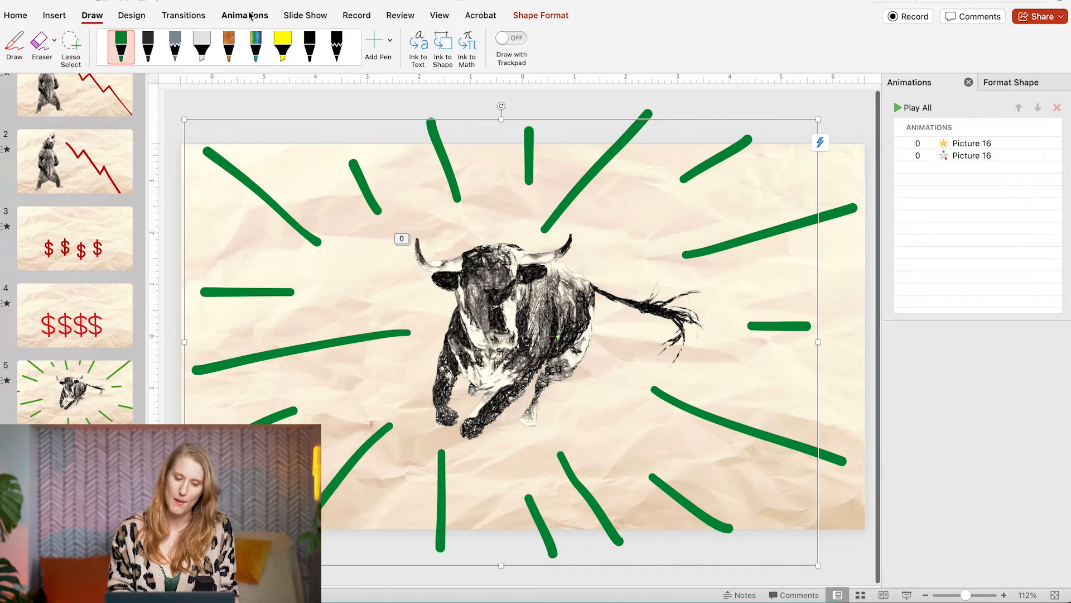
Give the burst lines a Replay starting With Previous plus a 60% Grow/Shrink emphasis.
click(245, 15)
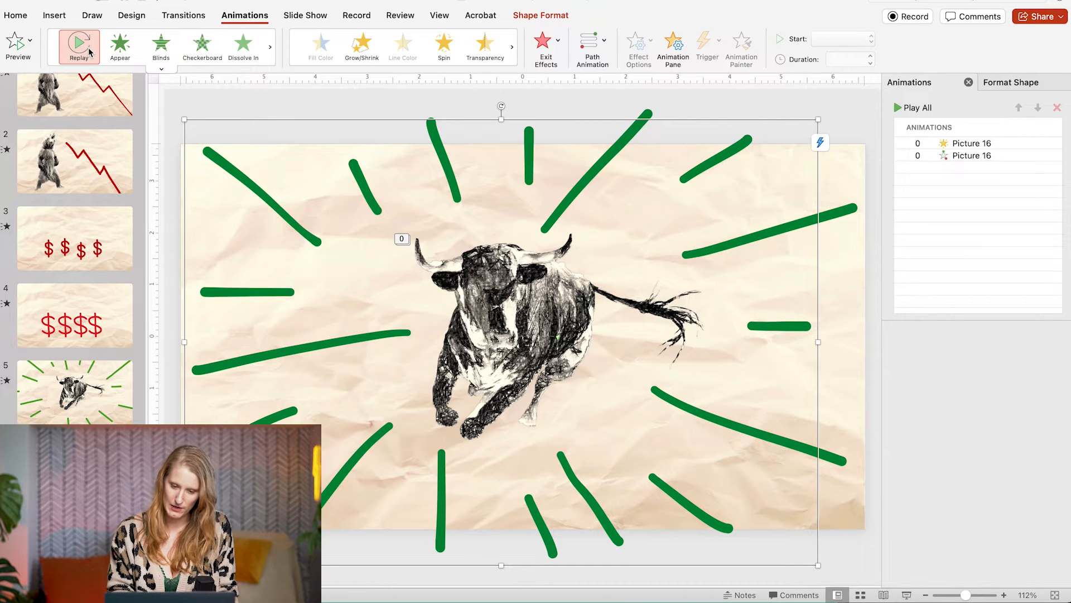
click(638, 39)
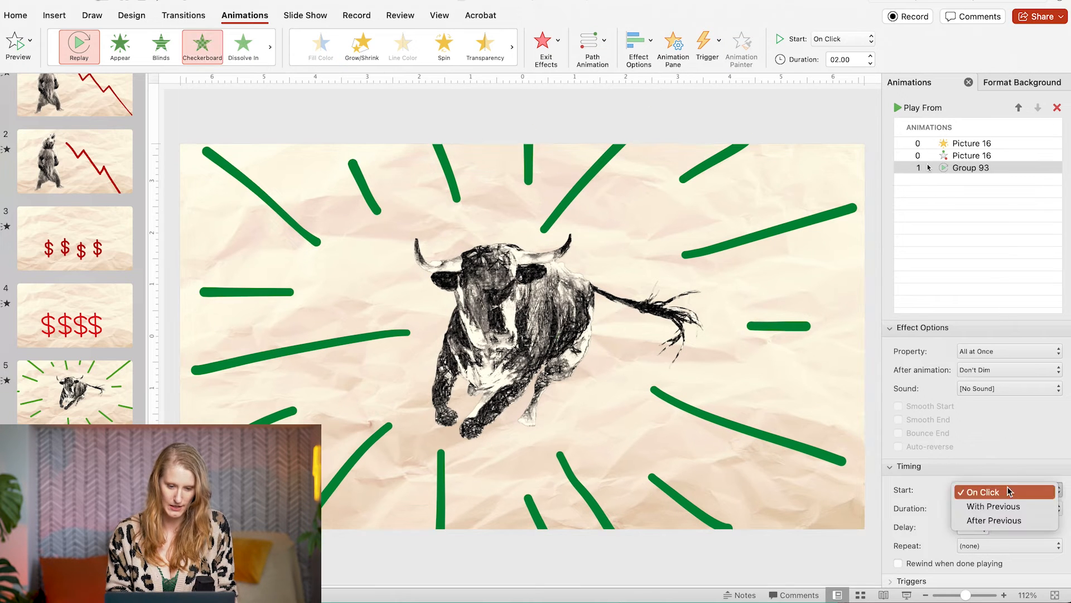
click(992, 506)
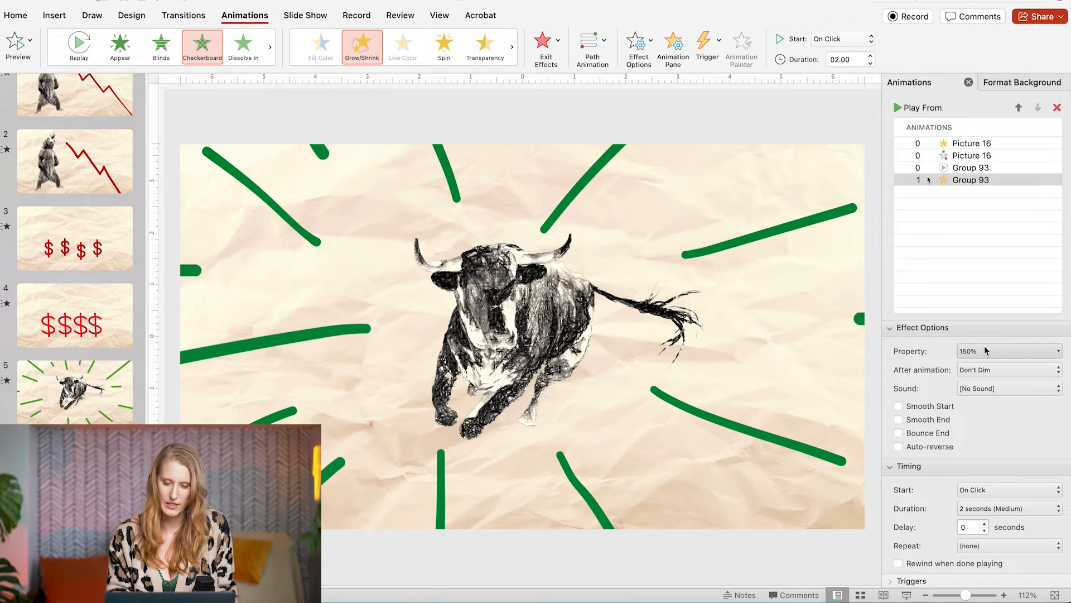
click(1055, 351)
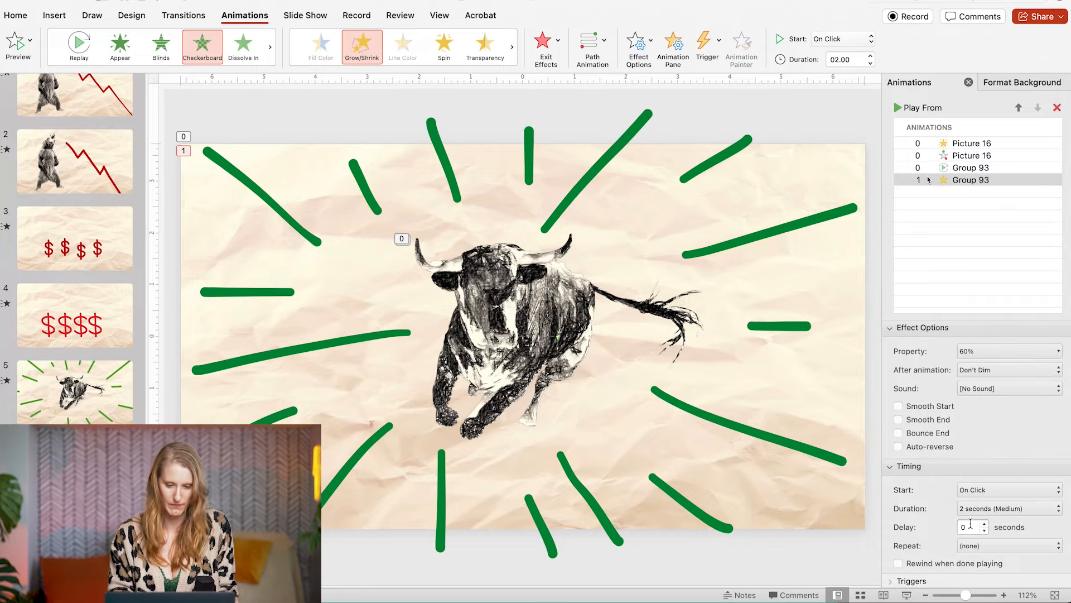
text(0.3)
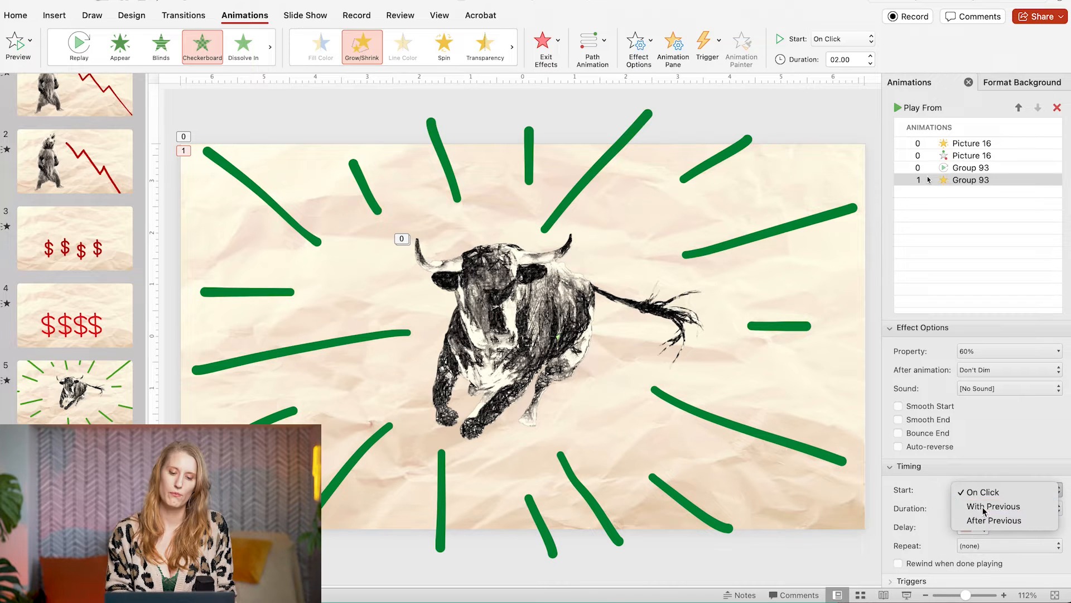
Add a Circle In Shape exit to the burst lines with a 0.5 s delay.
click(541, 40)
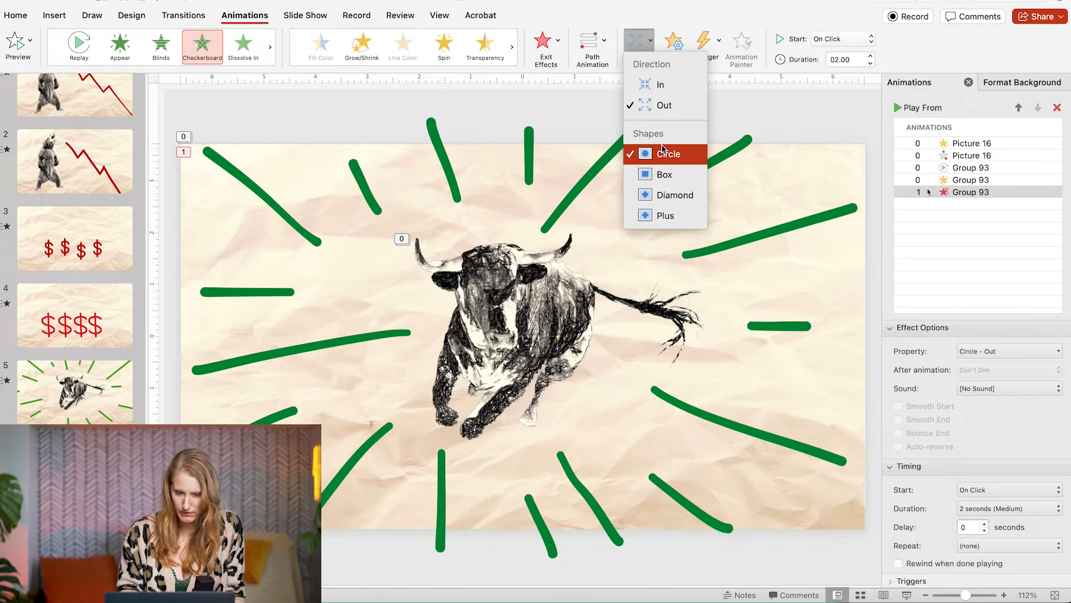
mouse_move(659, 85)
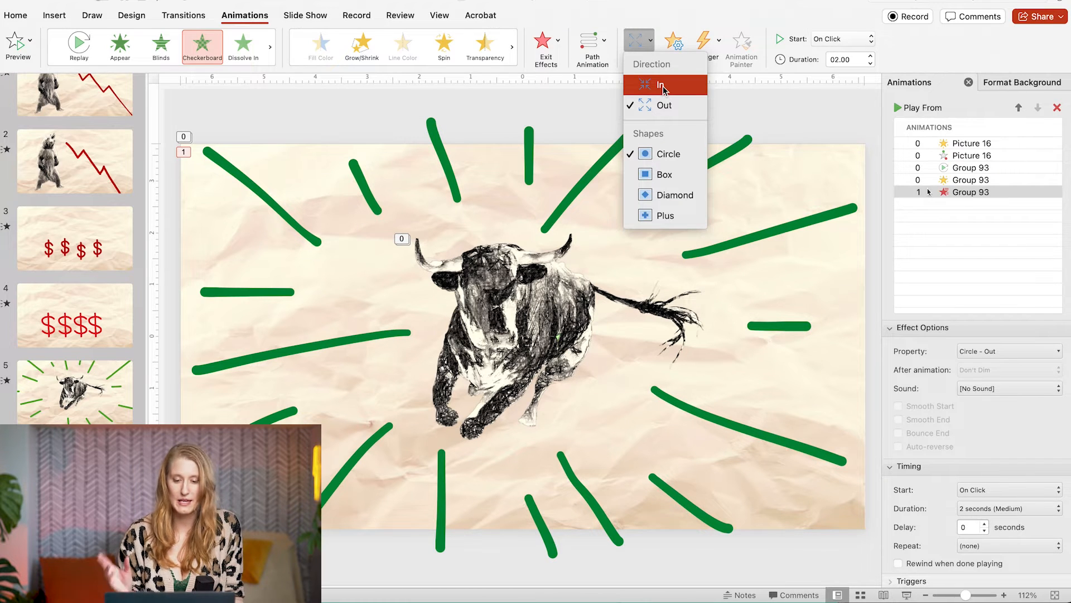
click(658, 85)
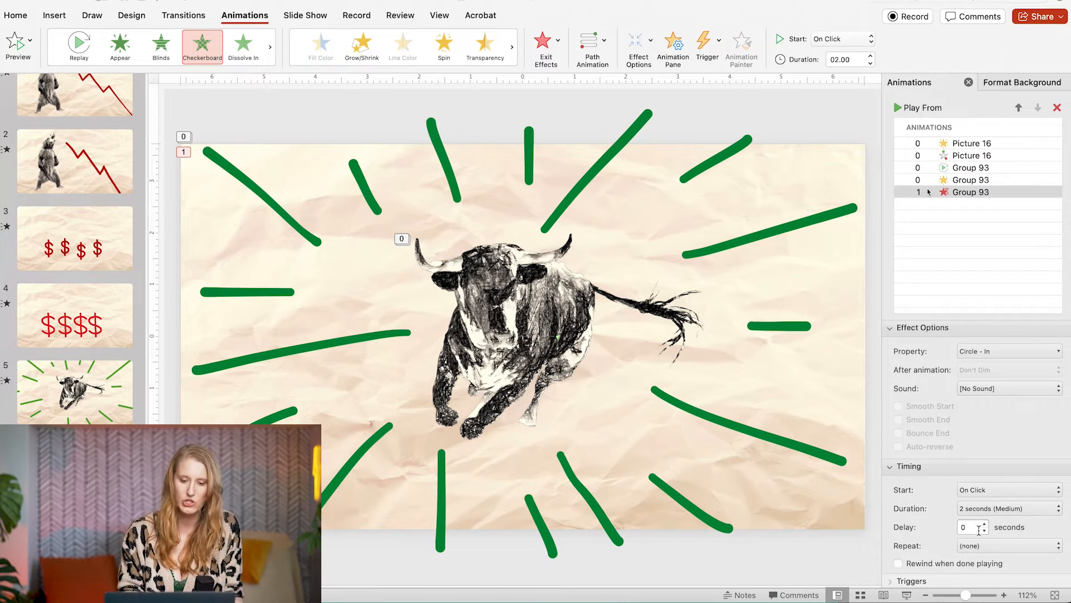
text(0.5)
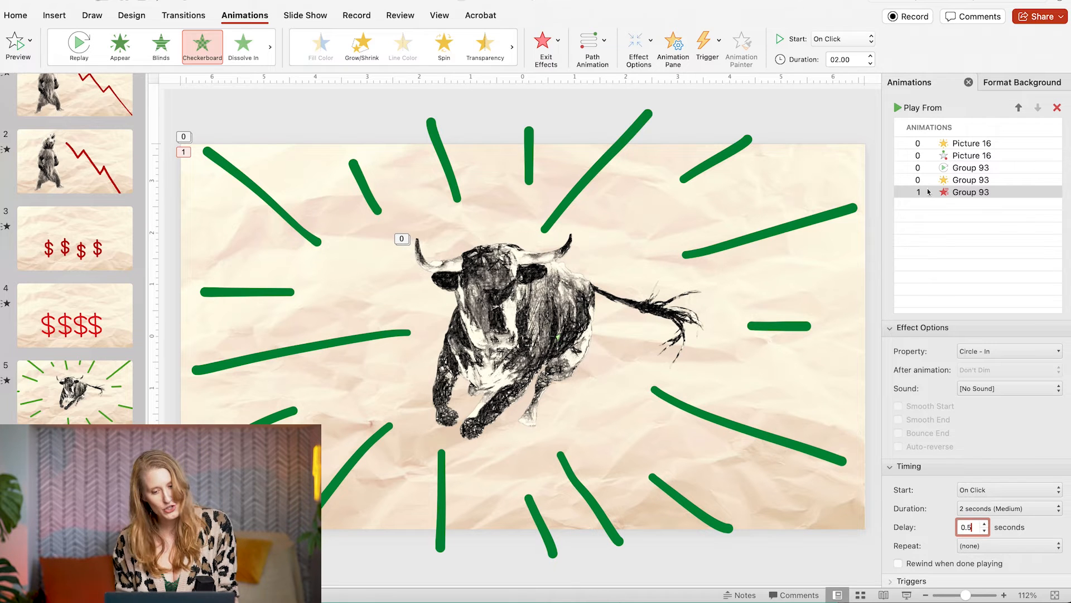
click(1008, 509)
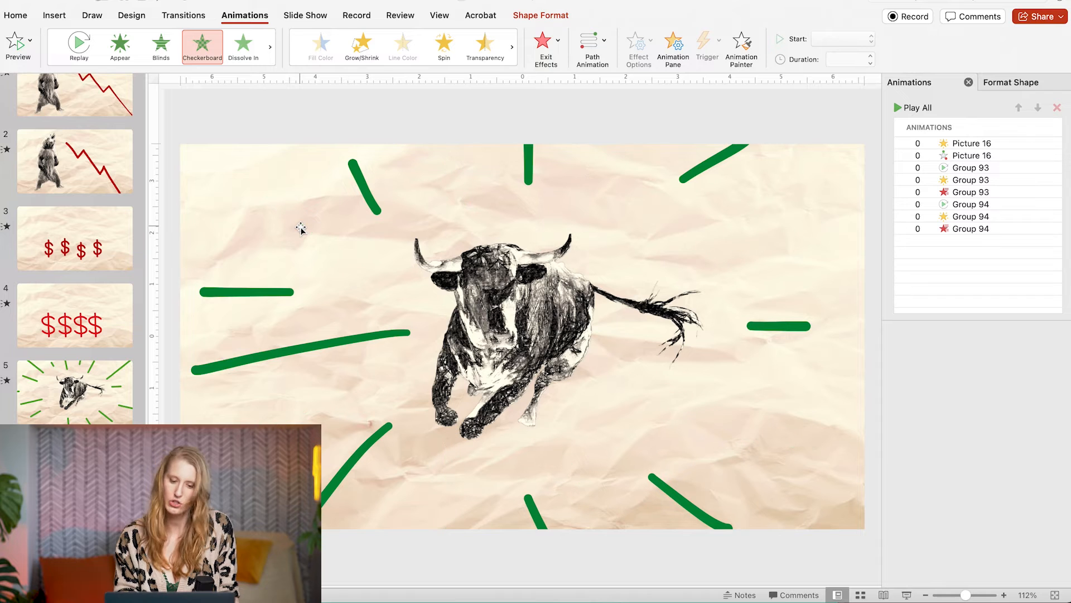
Pick the Replay animation for the second burst group, Group 94.
click(971, 205)
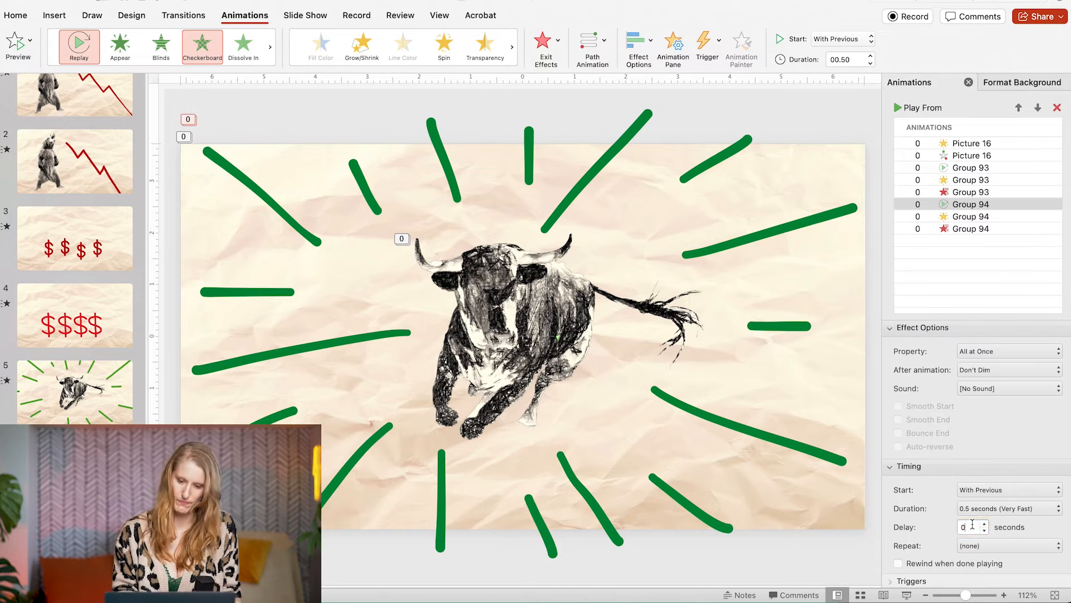
click(969, 228)
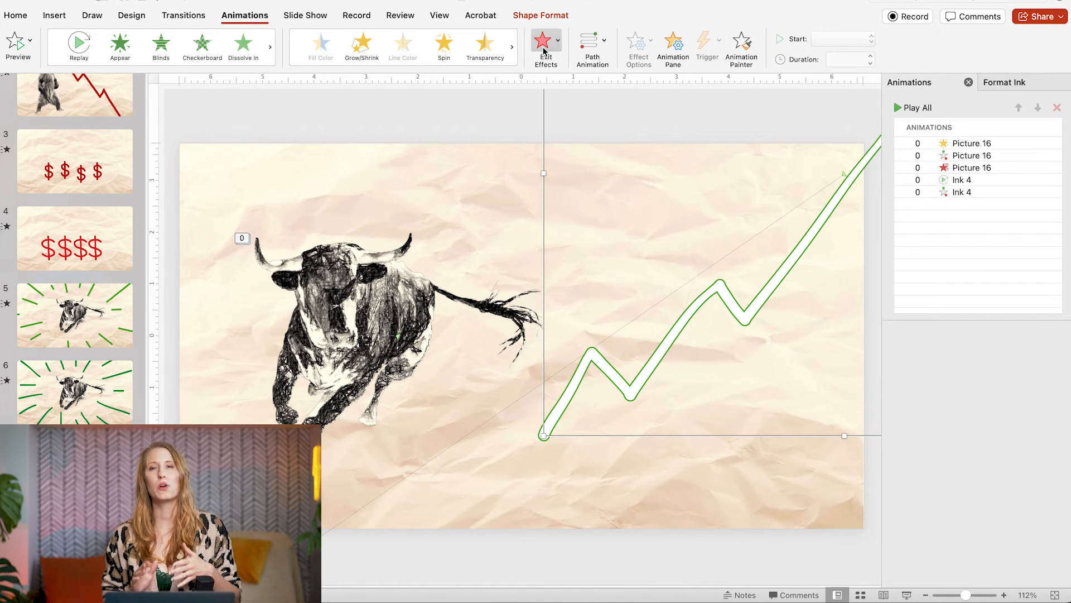
Give the green uptrend line a Wipe From Bottom exit starting With Previous.
click(546, 42)
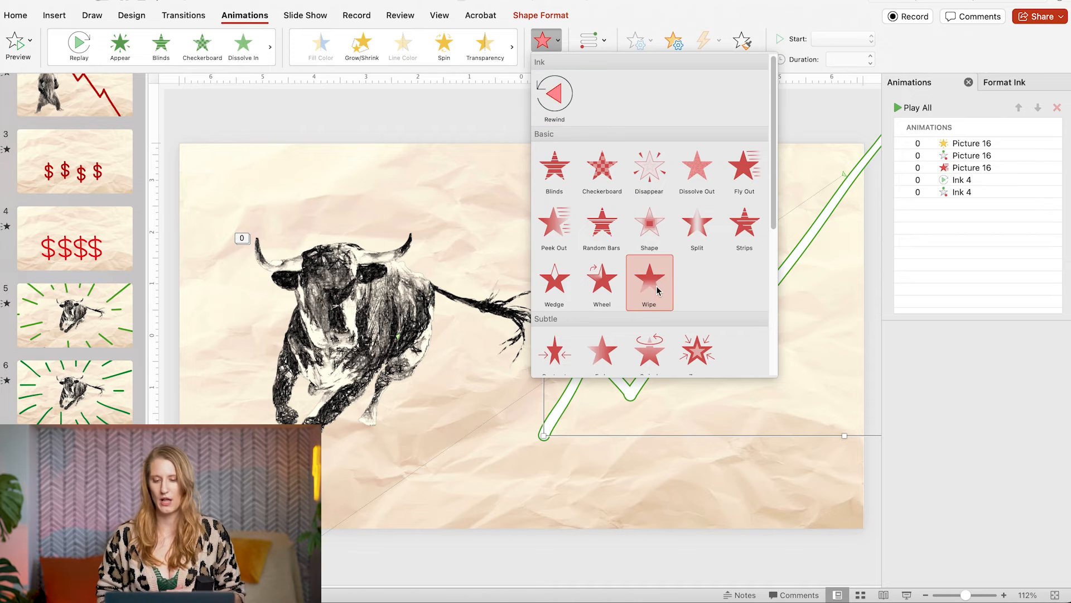
click(649, 282)
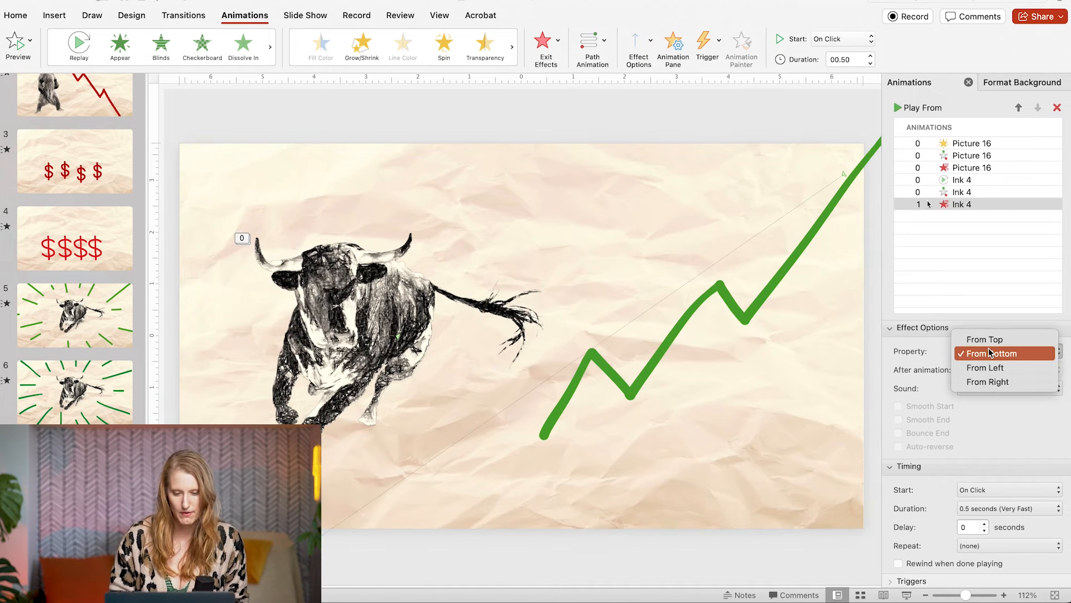
click(1008, 508)
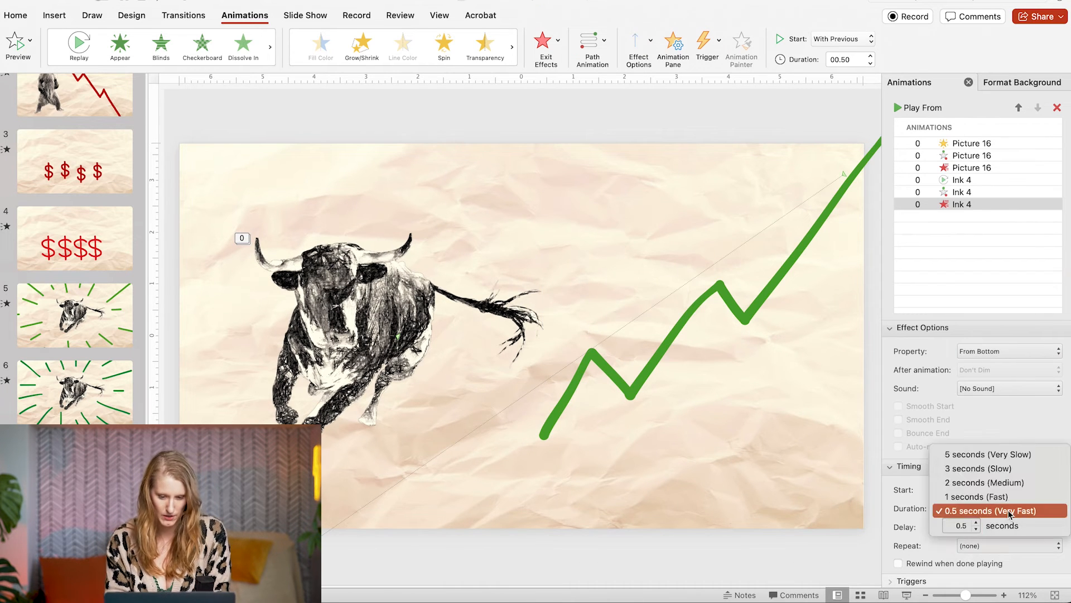